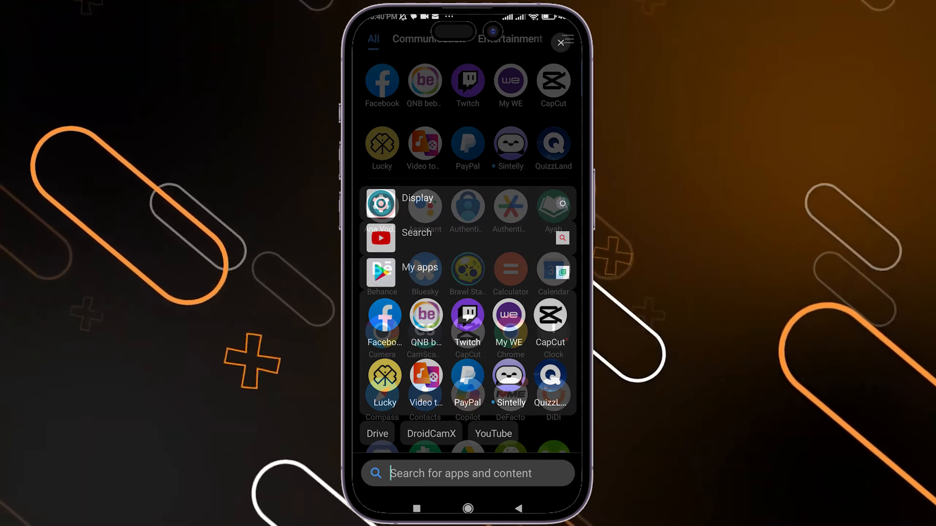
# Launch Instagram from the app drawer and open your own profile page.
pyautogui.scroll(-3)
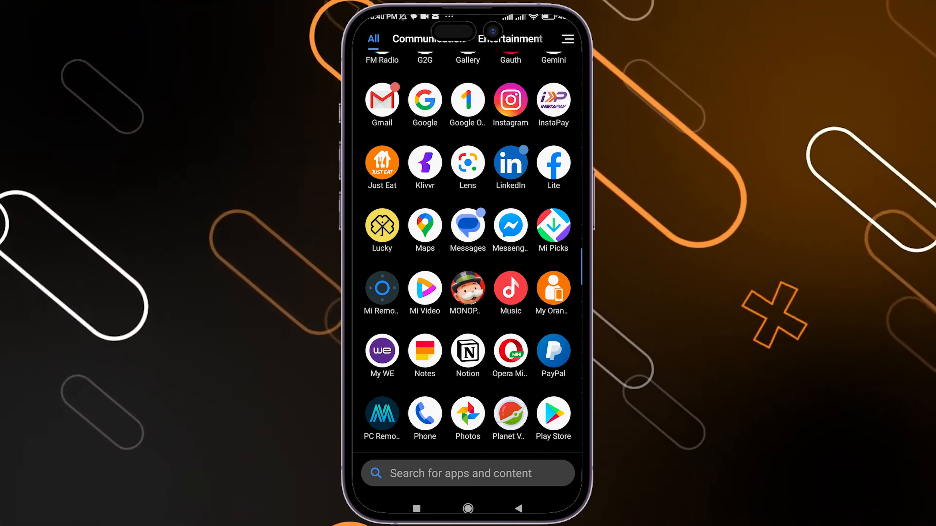
pyautogui.click(510, 100)
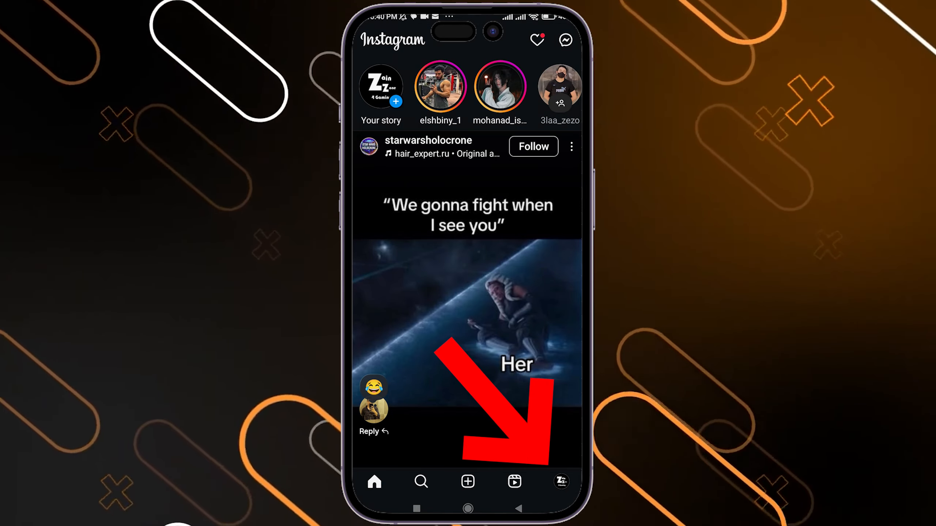
pyautogui.click(559, 482)
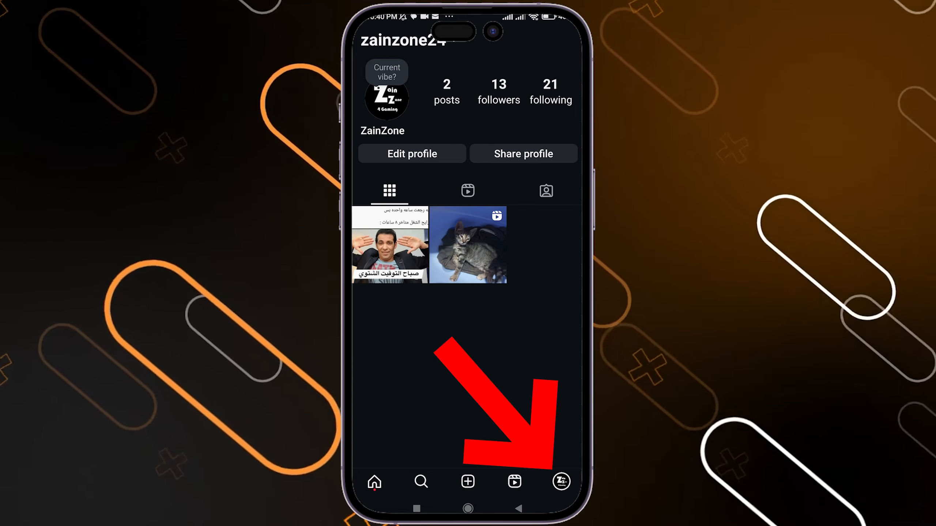
pyautogui.scroll(-3)
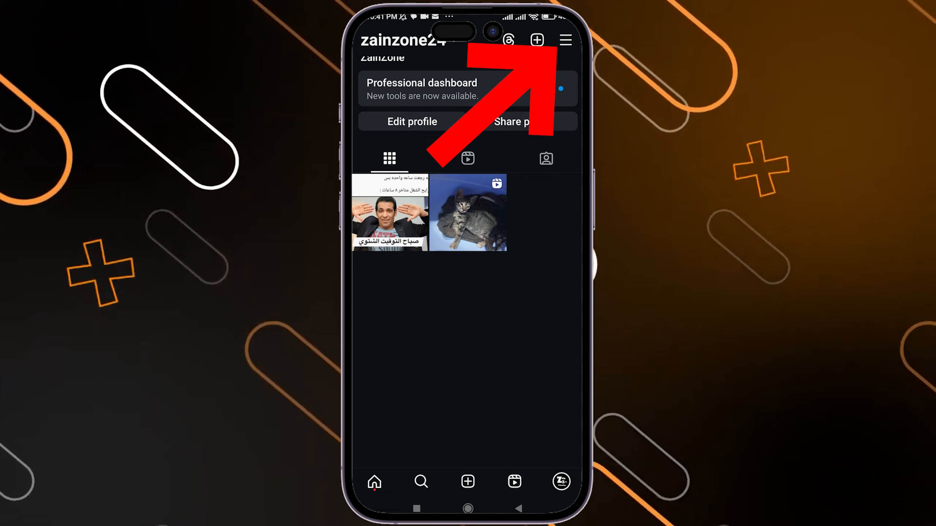
# Go through Settings and activity to Notifications, then open Quiet mode (Sleep mode) settings.
pyautogui.click(564, 40)
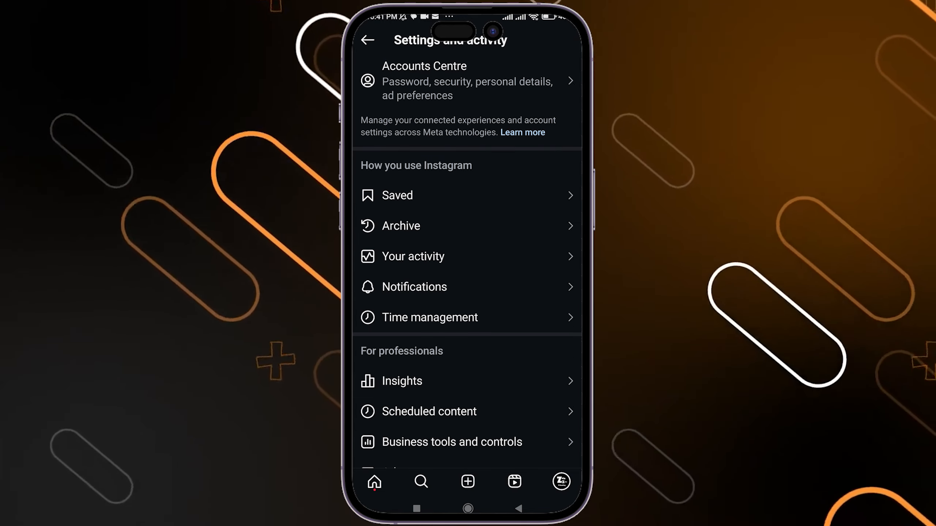
pyautogui.scroll(-3)
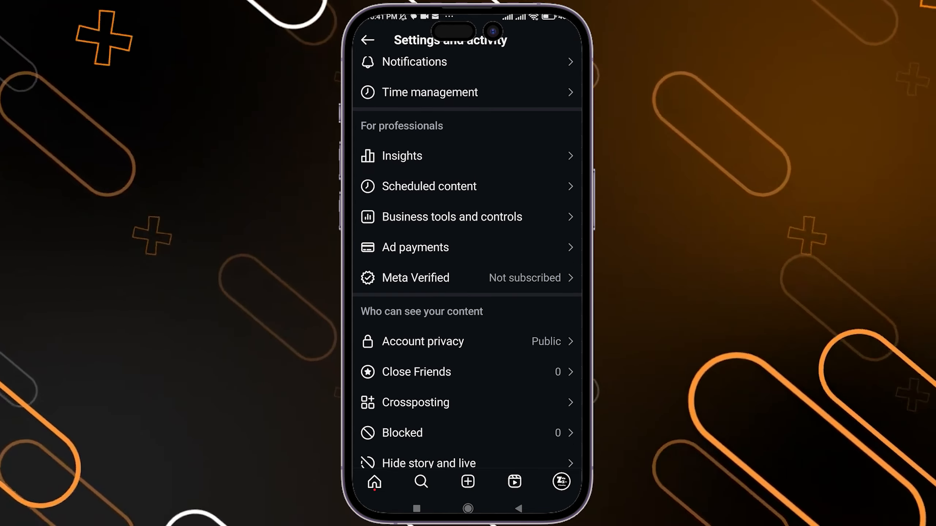
pyautogui.scroll(-3)
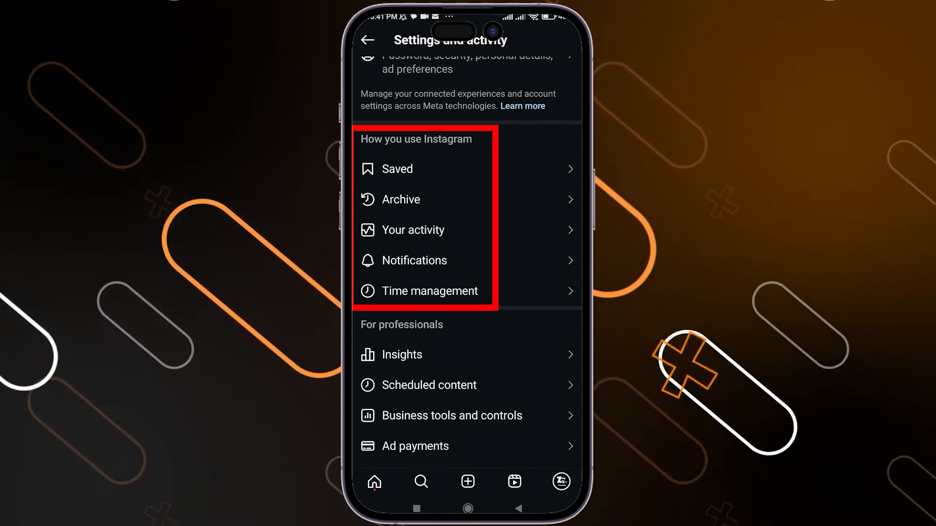
pyautogui.click(416, 260)
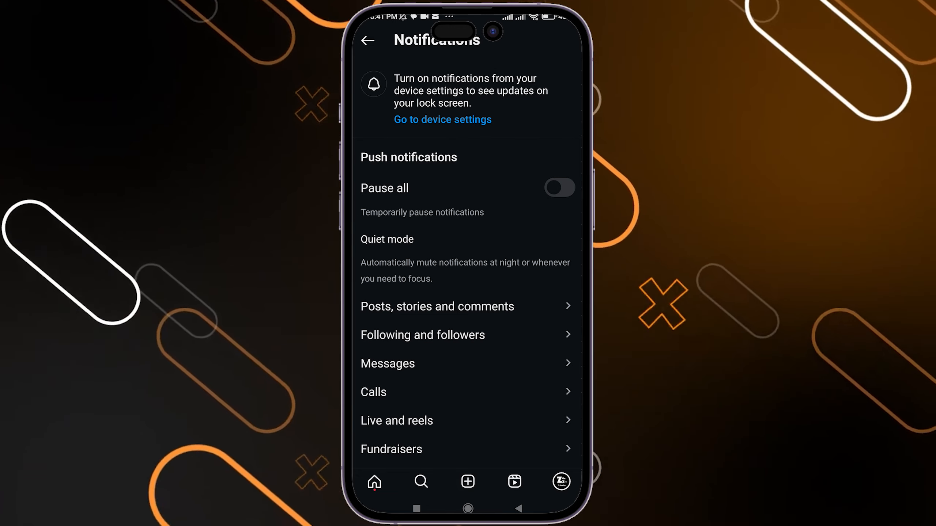
pyautogui.click(387, 239)
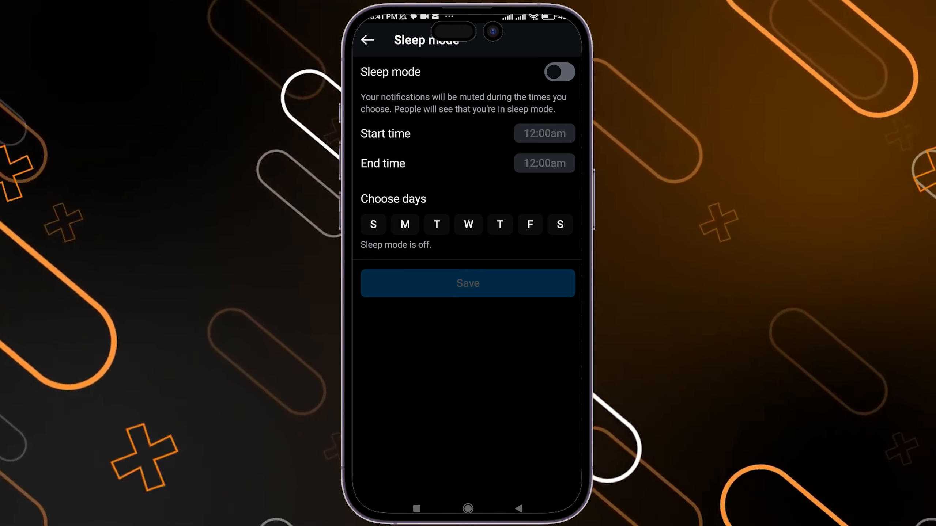
pyautogui.click(559, 72)
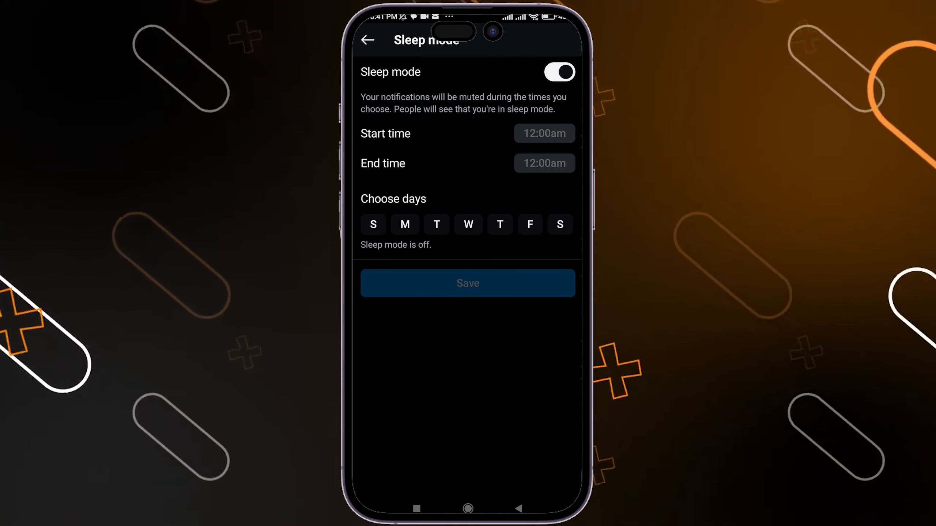
pyautogui.click(557, 72)
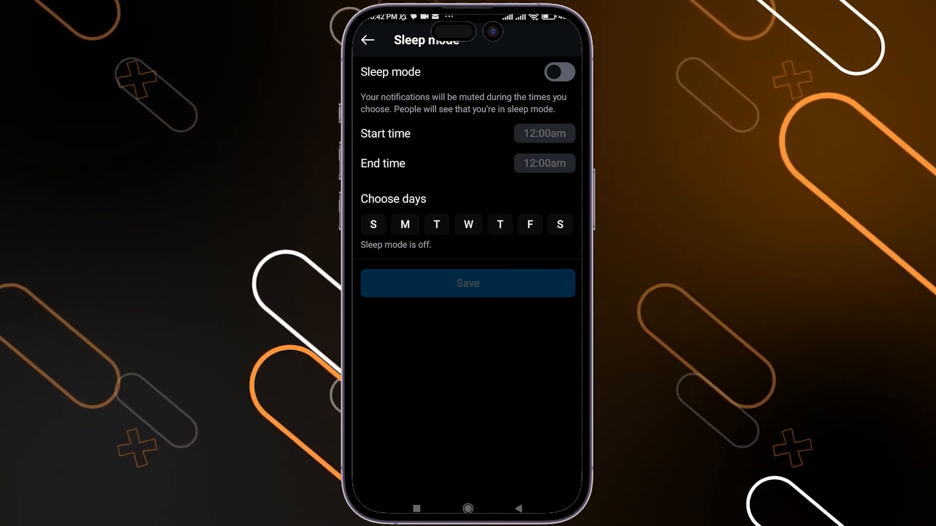
pyautogui.click(559, 71)
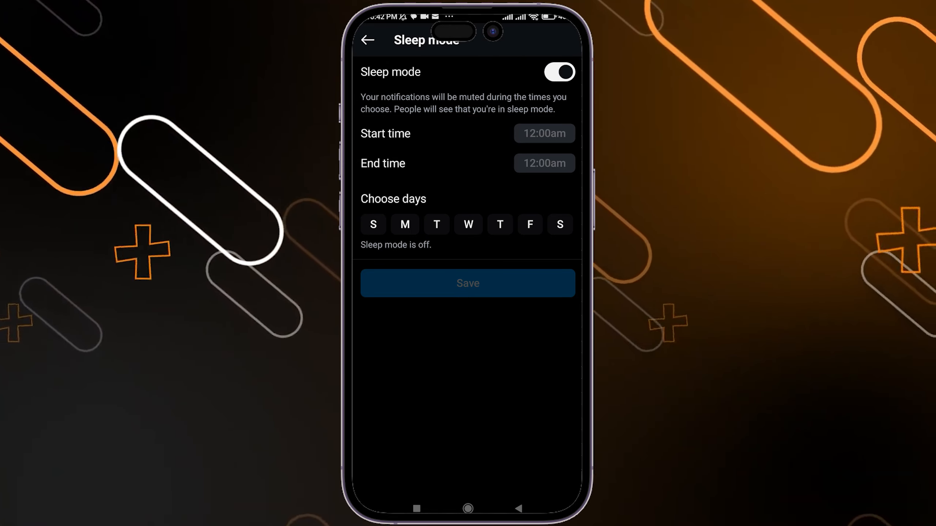
pyautogui.click(558, 71)
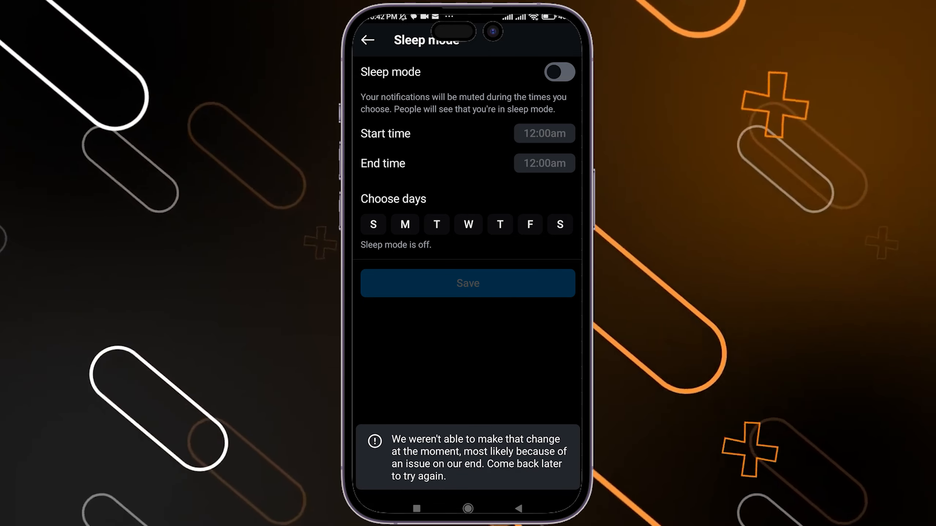